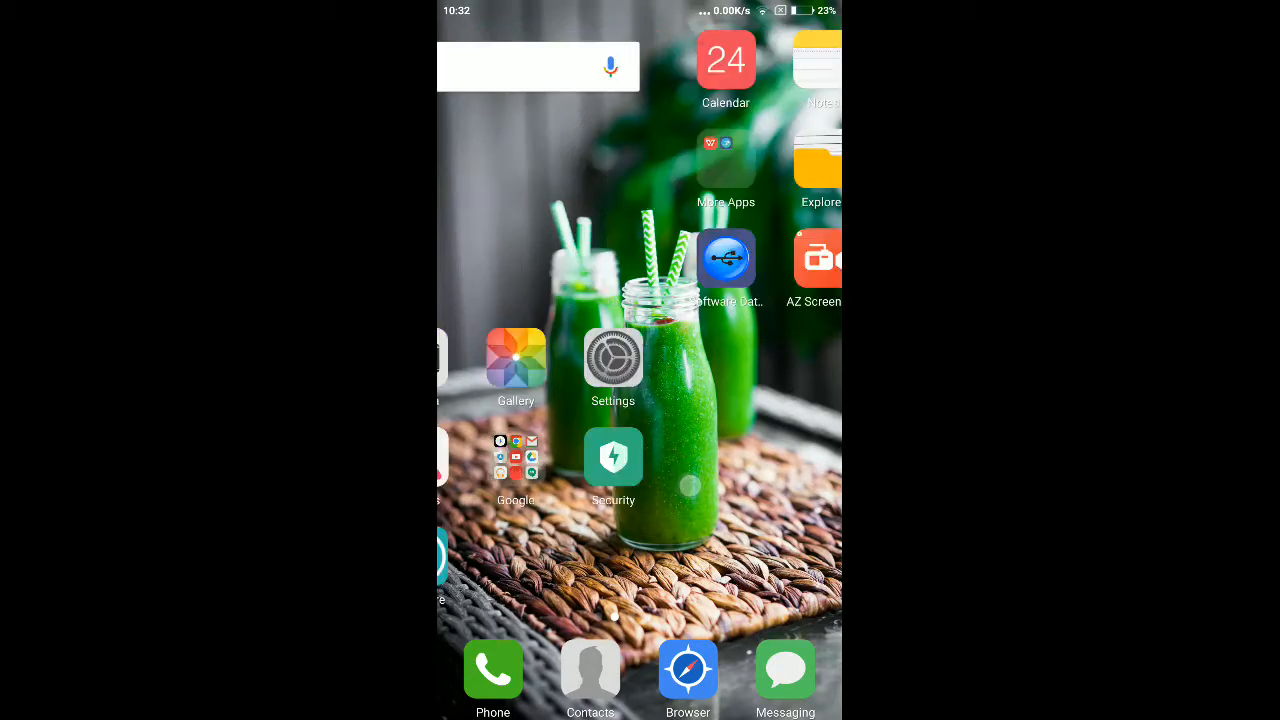
Search the Play Store for 'siftr' and open the Siftr Magic - Clean & Share listing.
{"action": "left_click", "coordinate": [538, 66]}
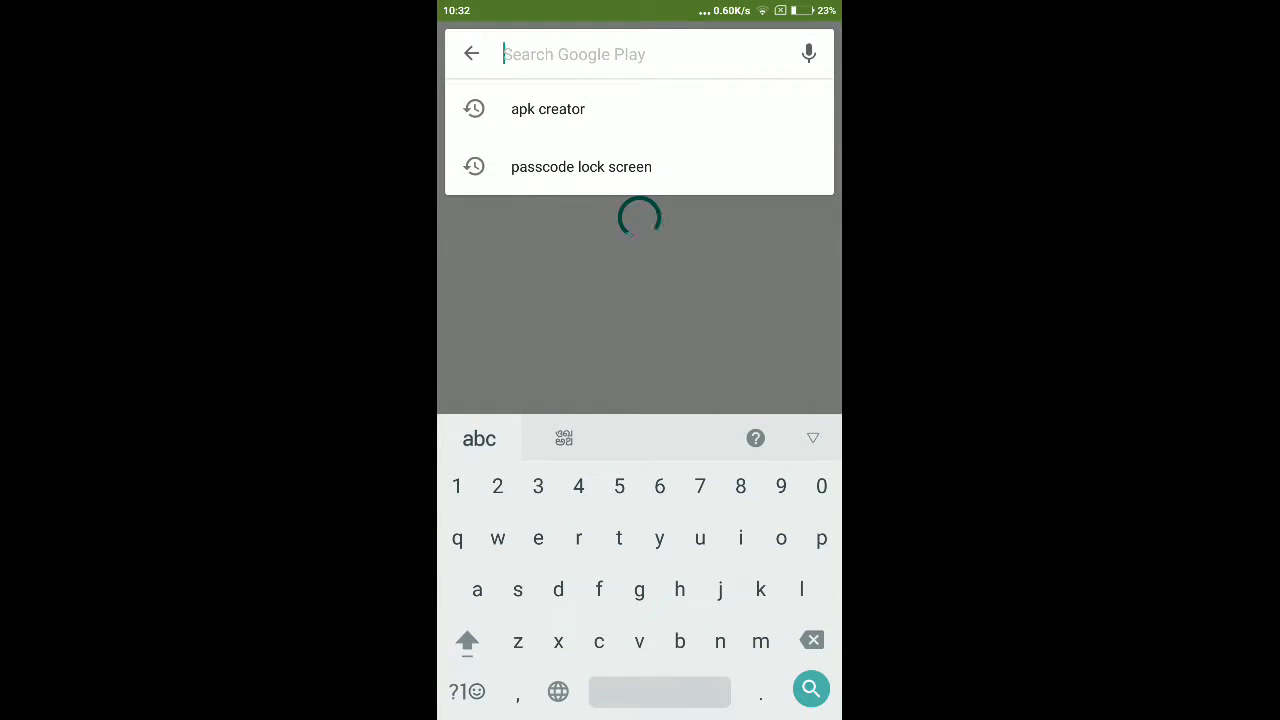
{"action": "type", "text": "siftr"}
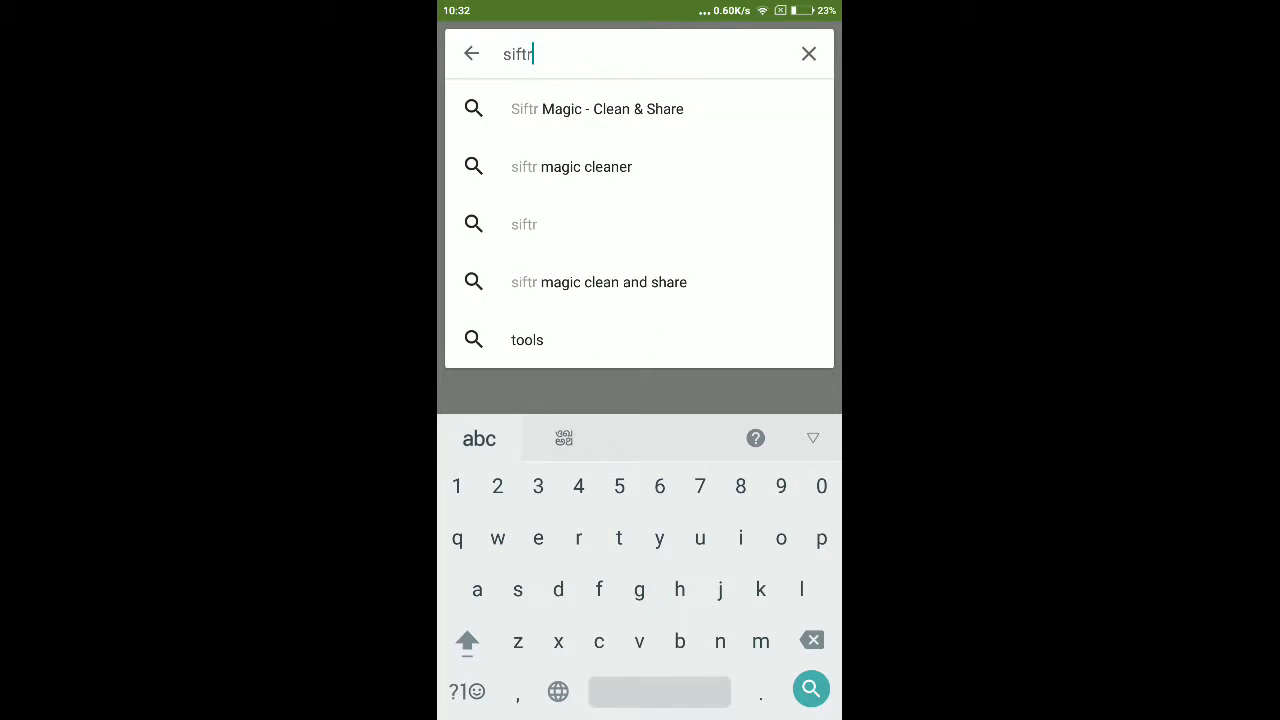
{"action": "left_click", "coordinate": [596, 108]}
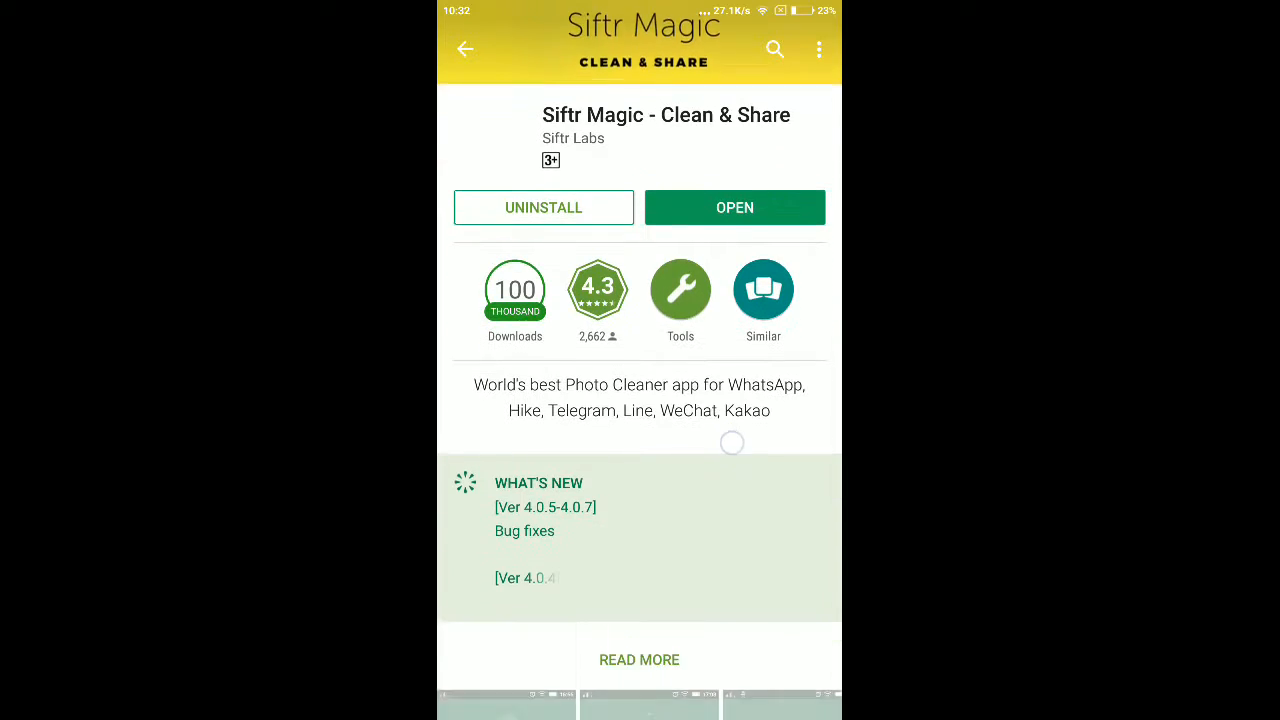
Launch the installed Siftr Magic app from its store listing via OPEN.
{"action": "scroll", "scroll_direction": "down", "scroll_amount": 3}
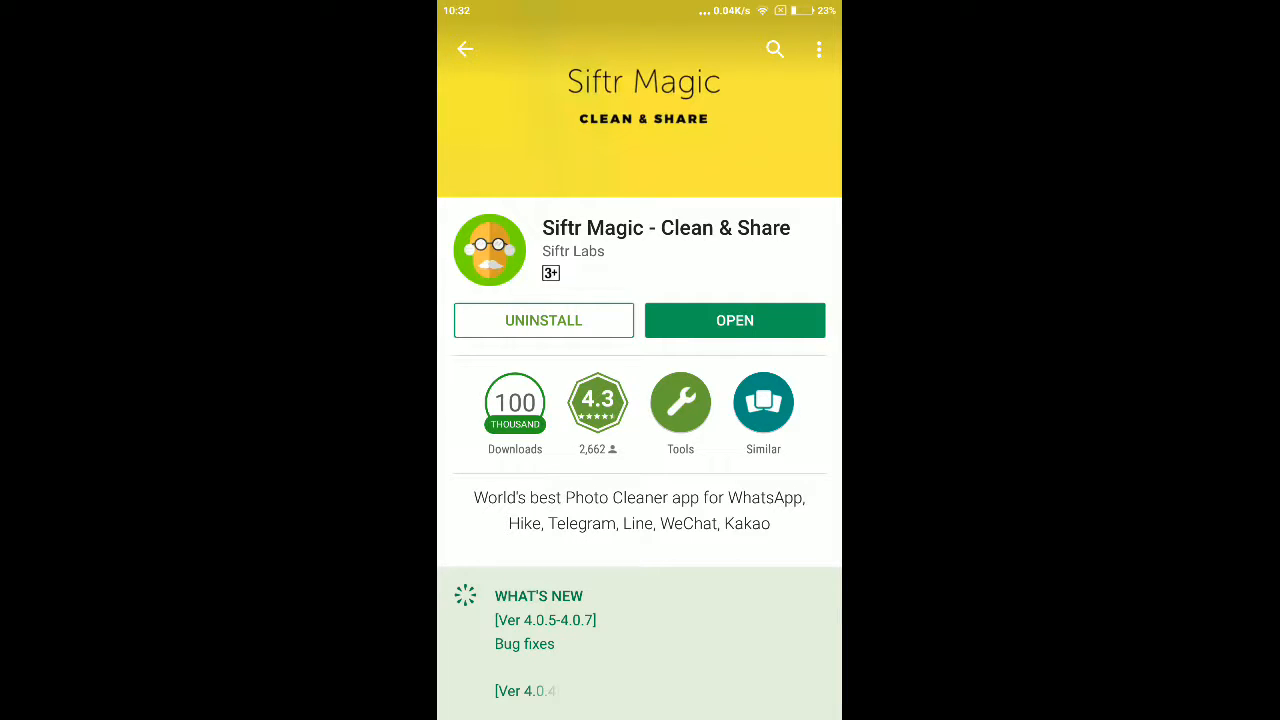
{"action": "left_click", "coordinate": [734, 320]}
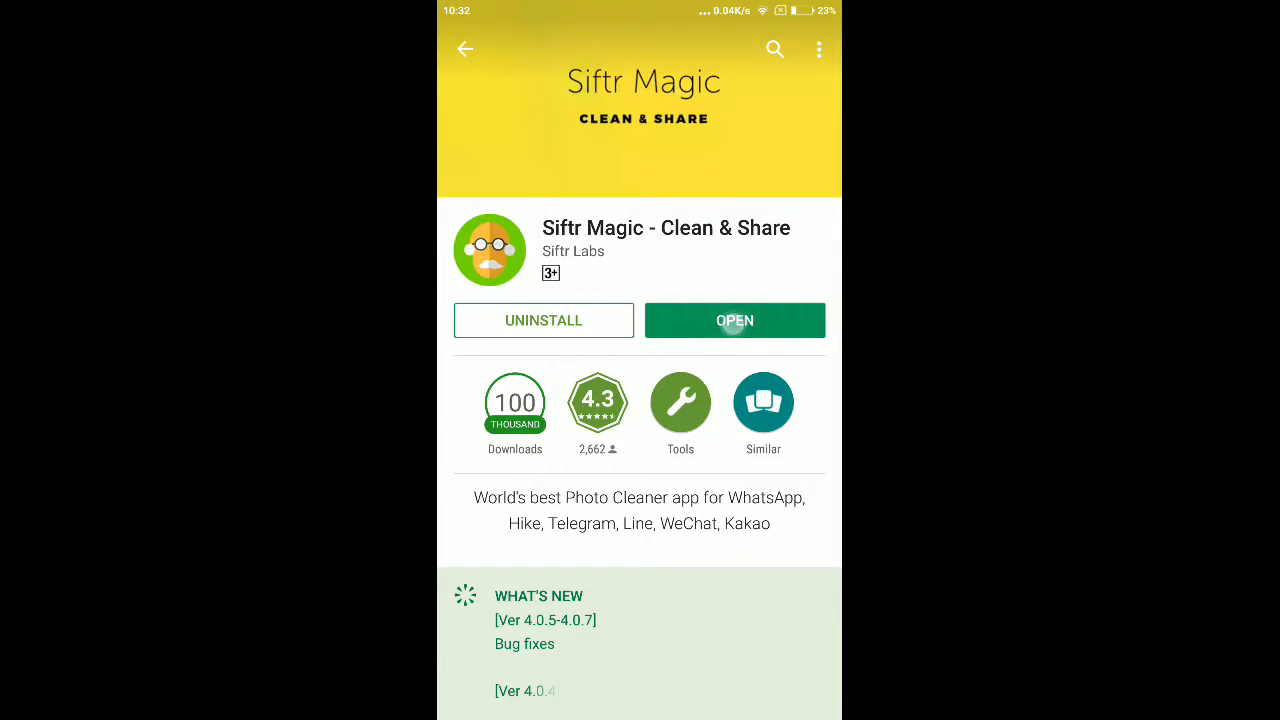
{"action": "left_click", "coordinate": [734, 320]}
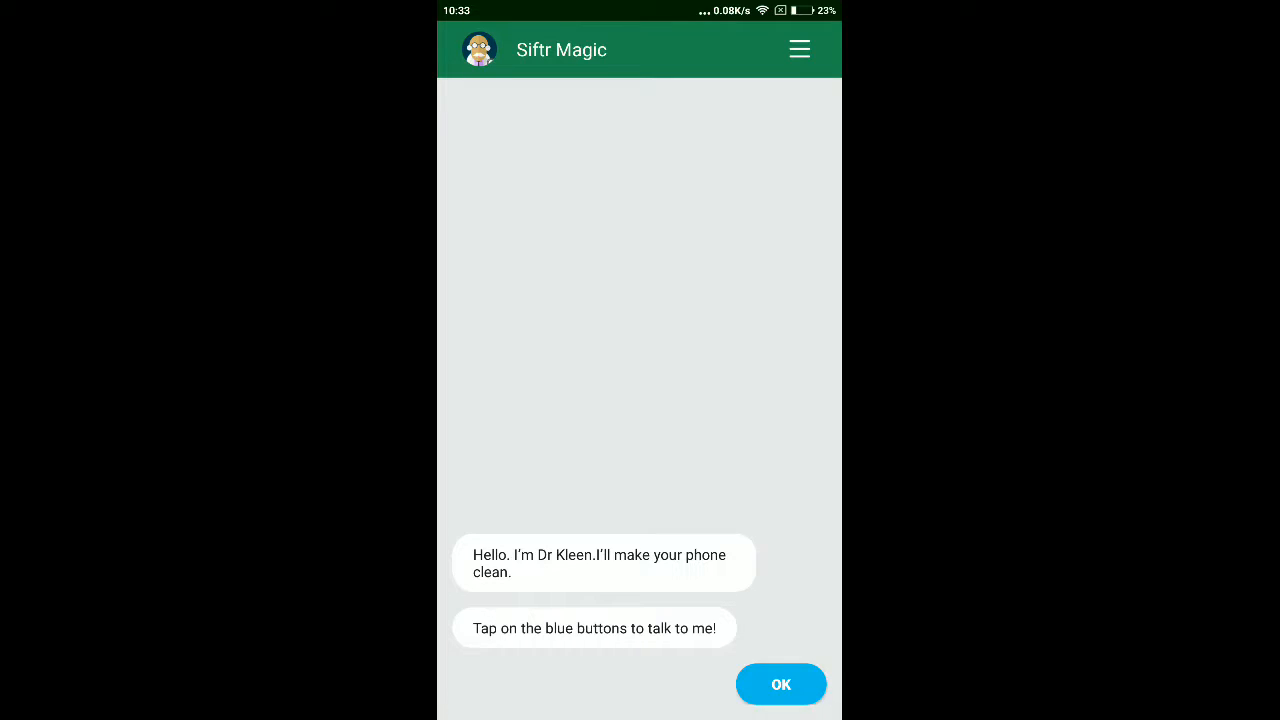
Retry past the Whoops no-internet screen and acknowledge Dr Kleen's greeting with OK.
{"action": "left_click", "coordinate": [780, 684]}
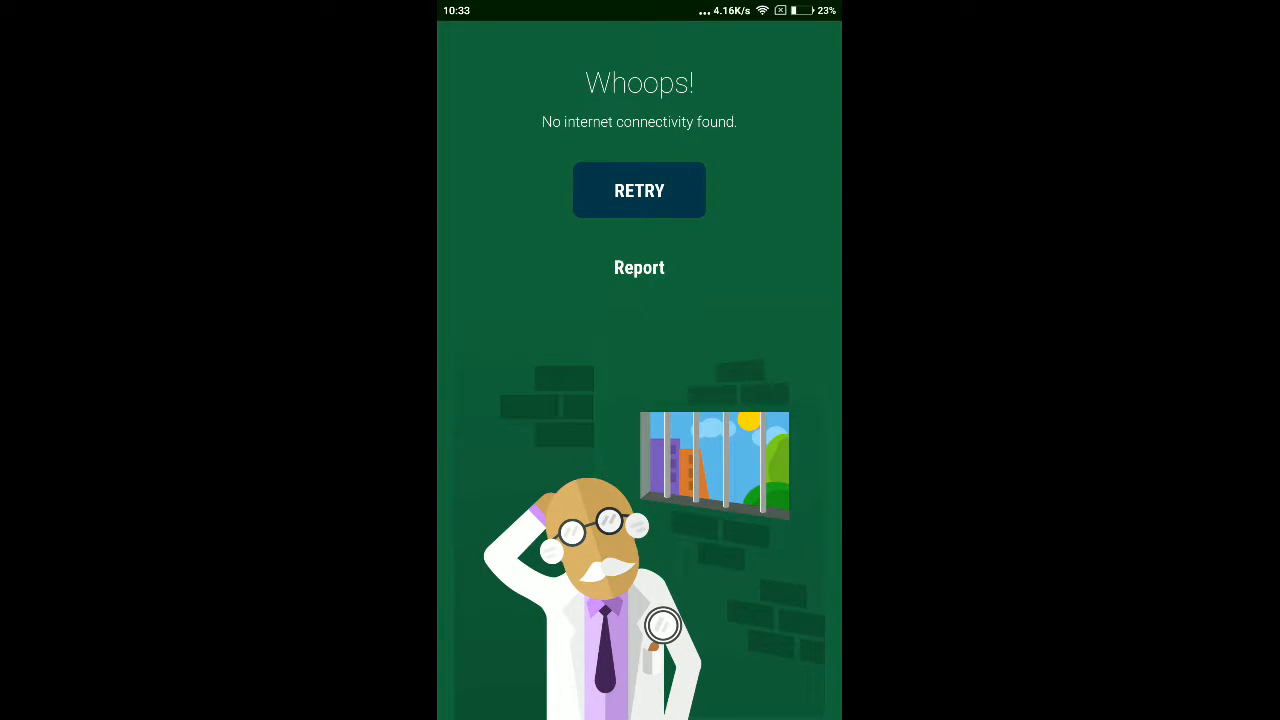
{"action": "left_click", "coordinate": [640, 190]}
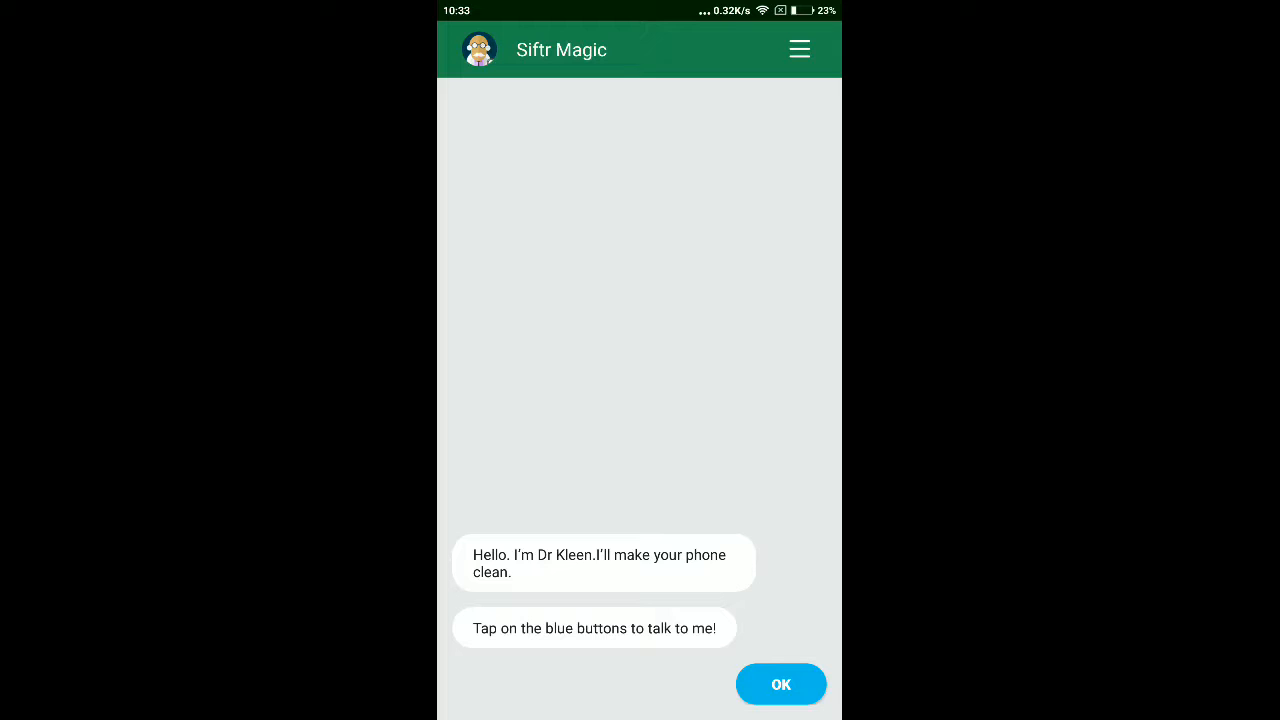
{"action": "left_click", "coordinate": [780, 684]}
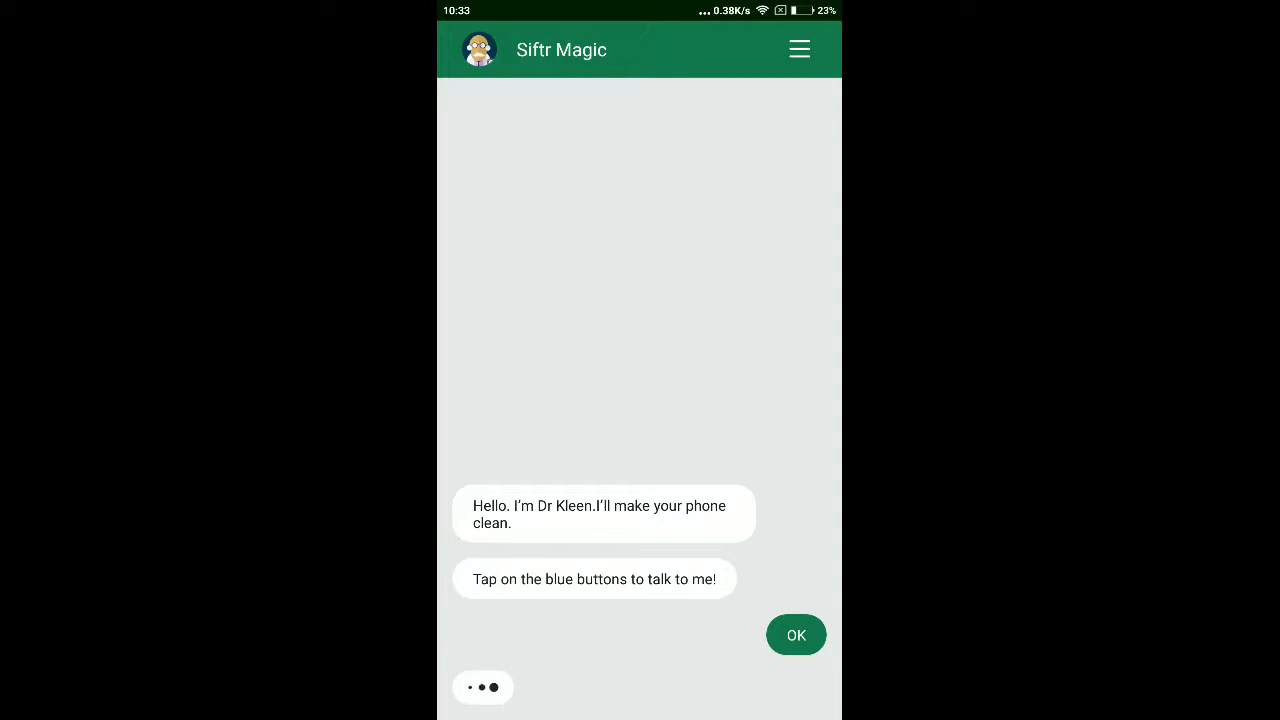
{"action": "left_click", "coordinate": [796, 634]}
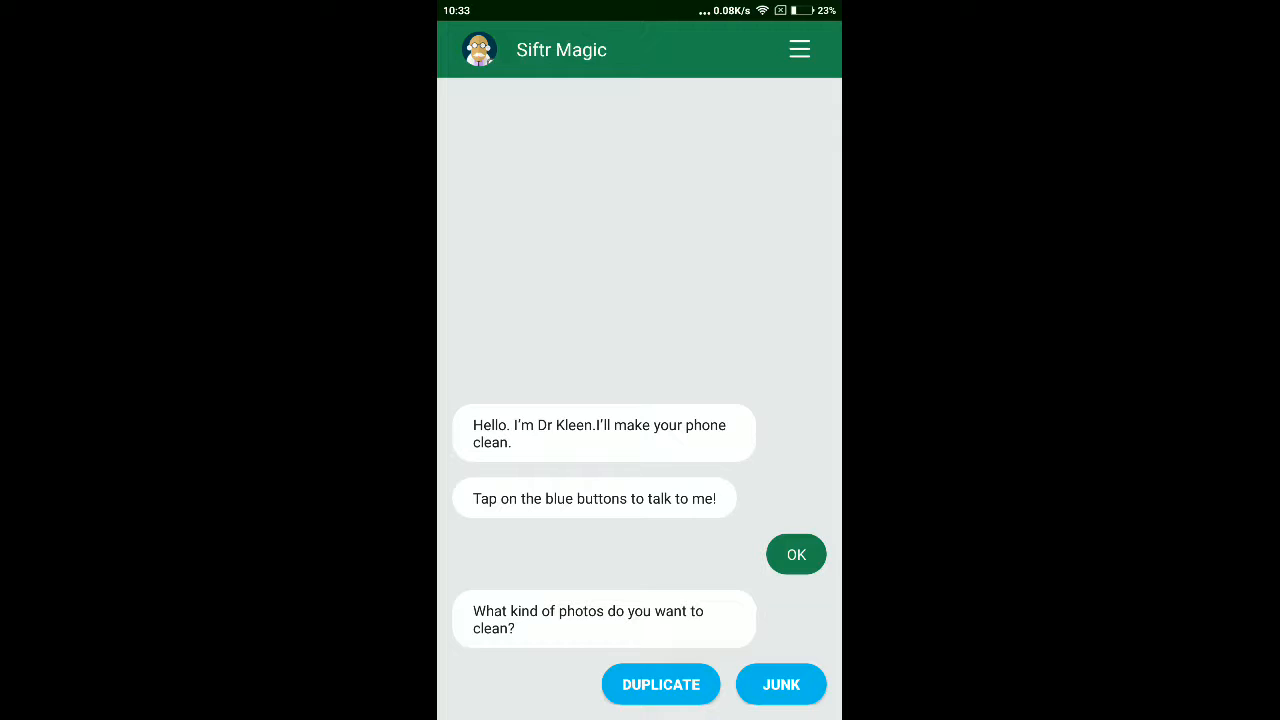
Choose JUNK cleaning, start on the 3 photos found, defer review to Later and agree to see something fun.
{"action": "left_click", "coordinate": [780, 684]}
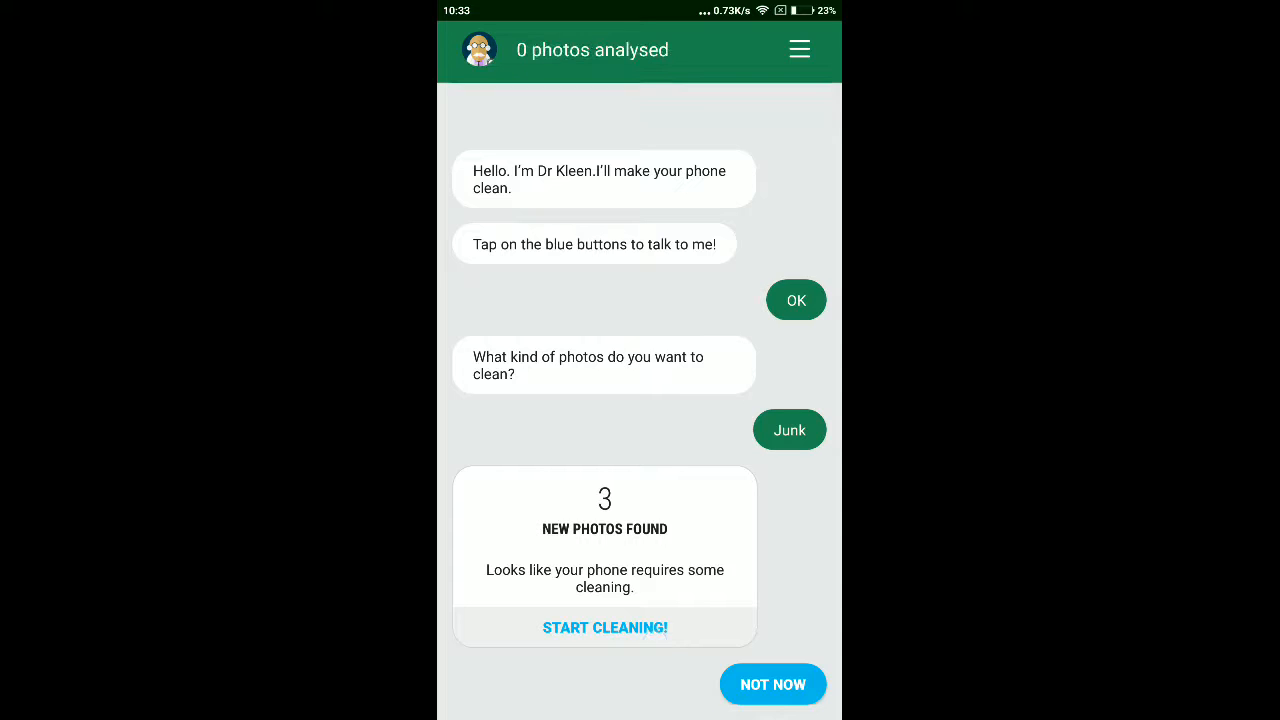
{"action": "left_click", "coordinate": [772, 684]}
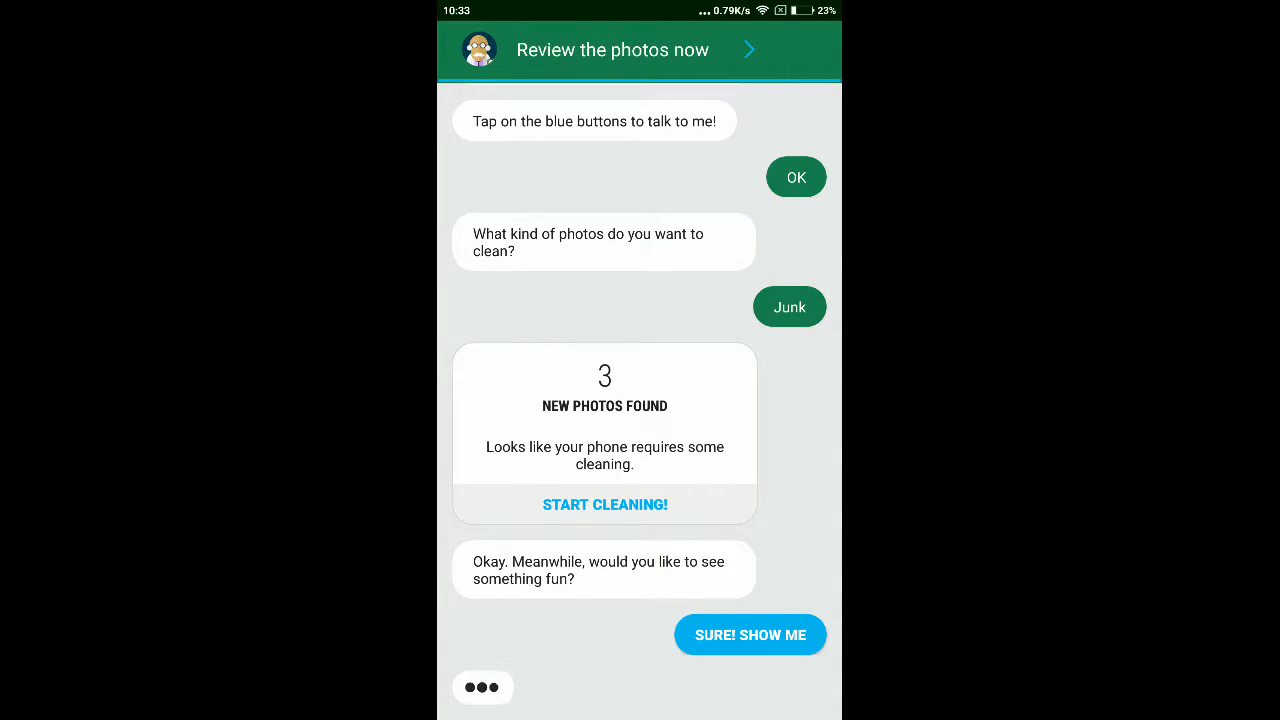
{"action": "left_click", "coordinate": [748, 634]}
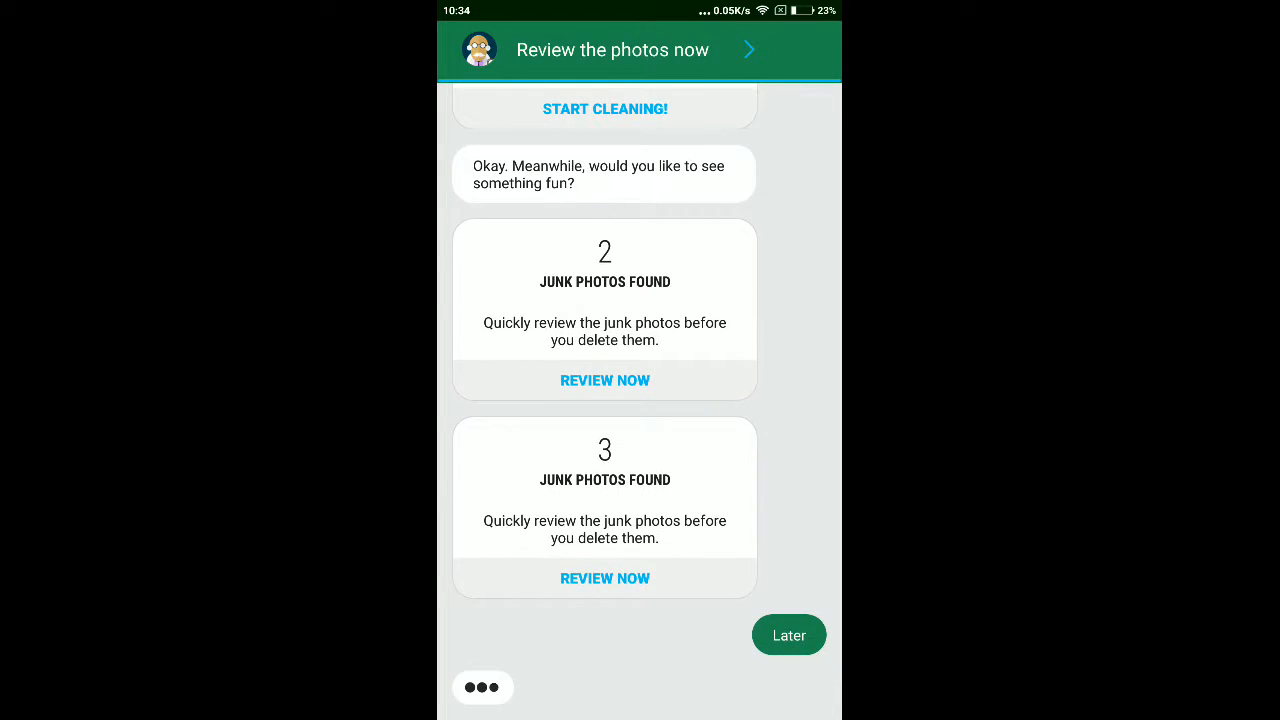
{"action": "left_click", "coordinate": [788, 636]}
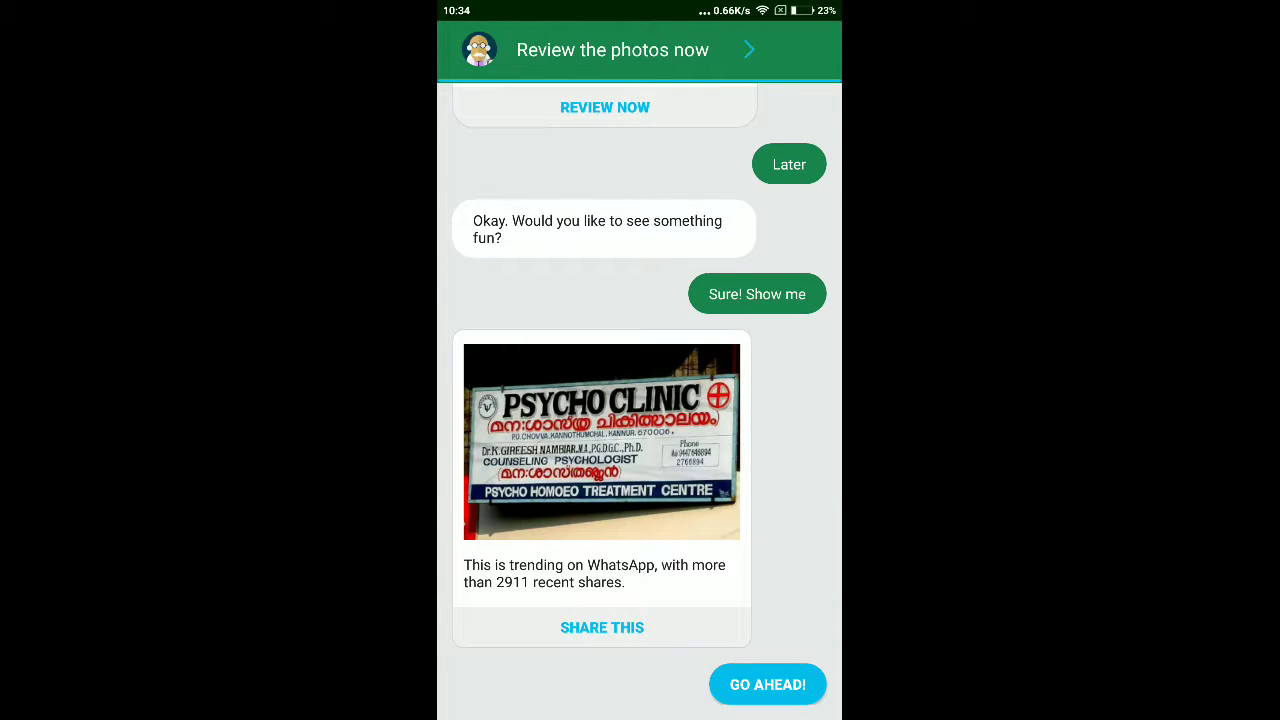
Go ahead to the next trending image and look through the shared pictures in the chat.
{"action": "left_click", "coordinate": [768, 684]}
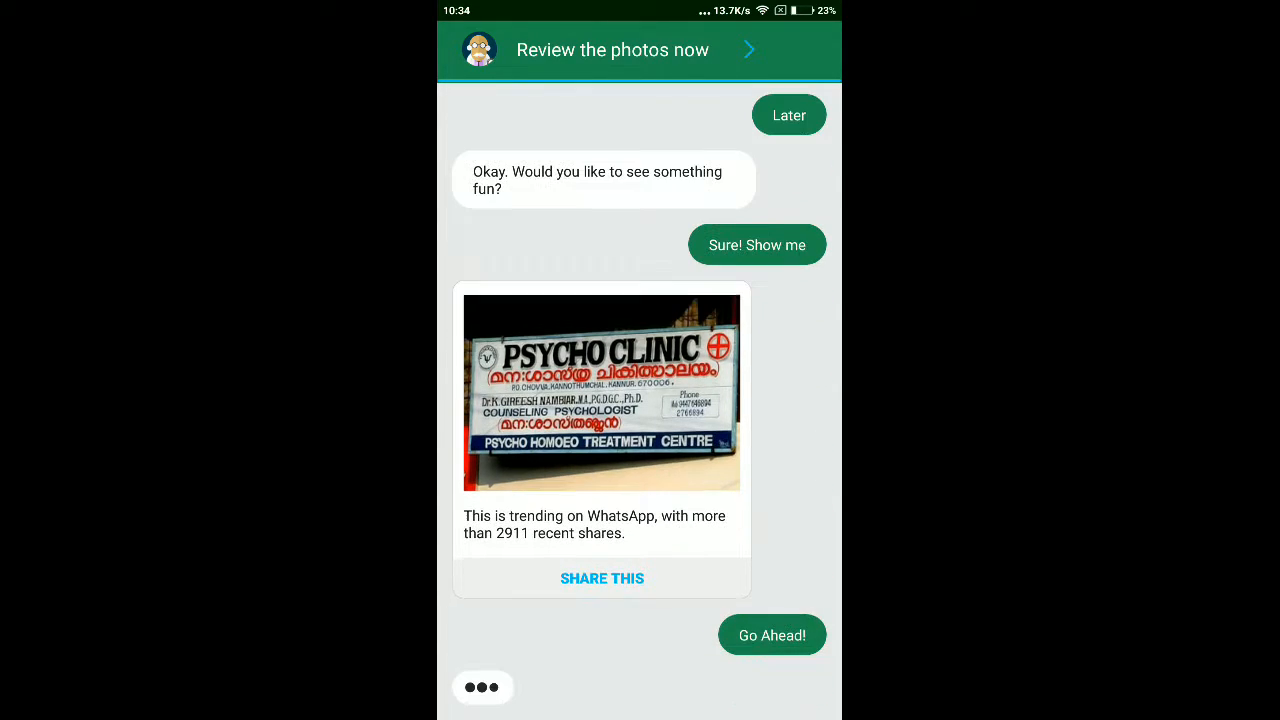
{"action": "scroll", "scroll_direction": "down", "scroll_amount": 3}
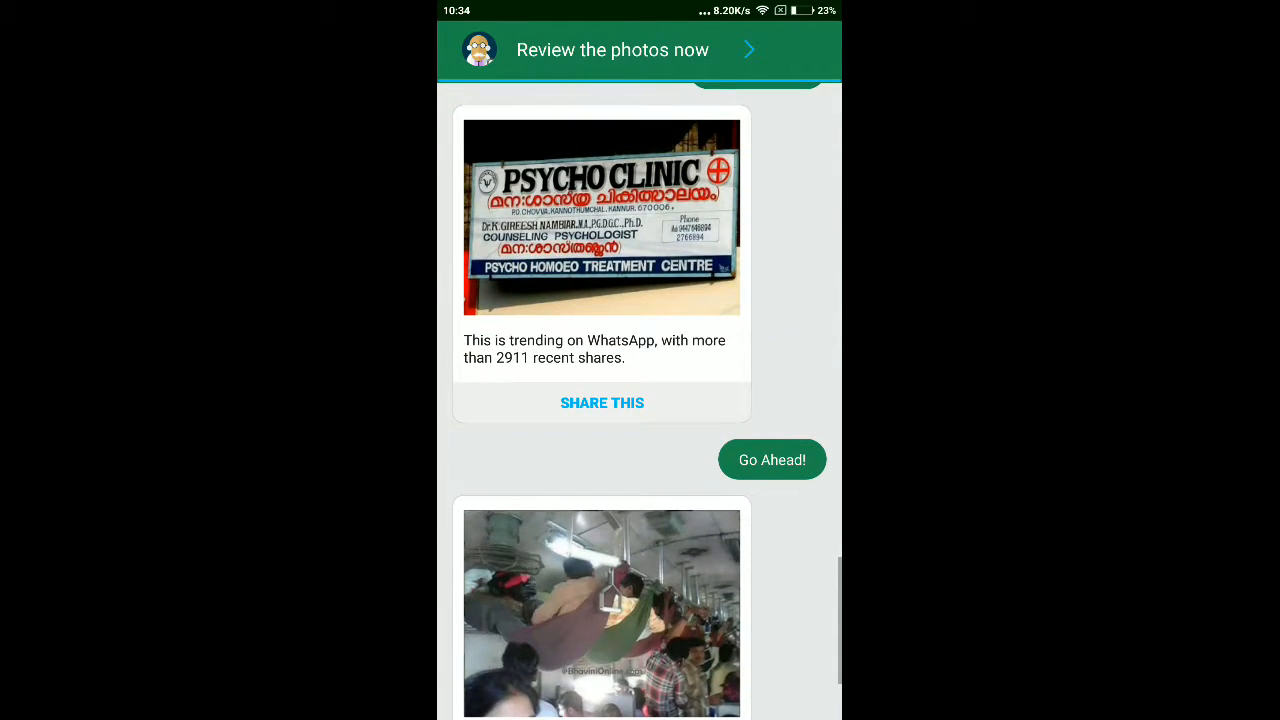
{"action": "scroll", "scroll_direction": "down", "scroll_amount": 3}
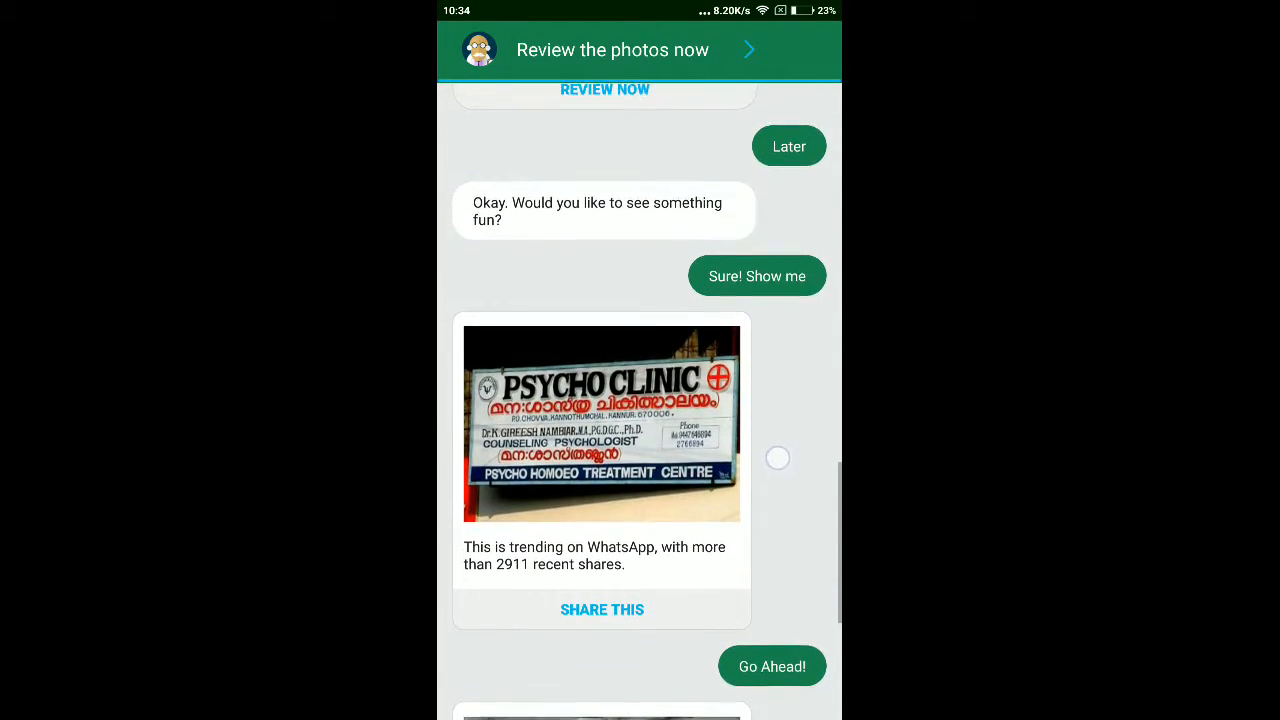
{"action": "scroll", "scroll_direction": "up", "scroll_amount": 3}
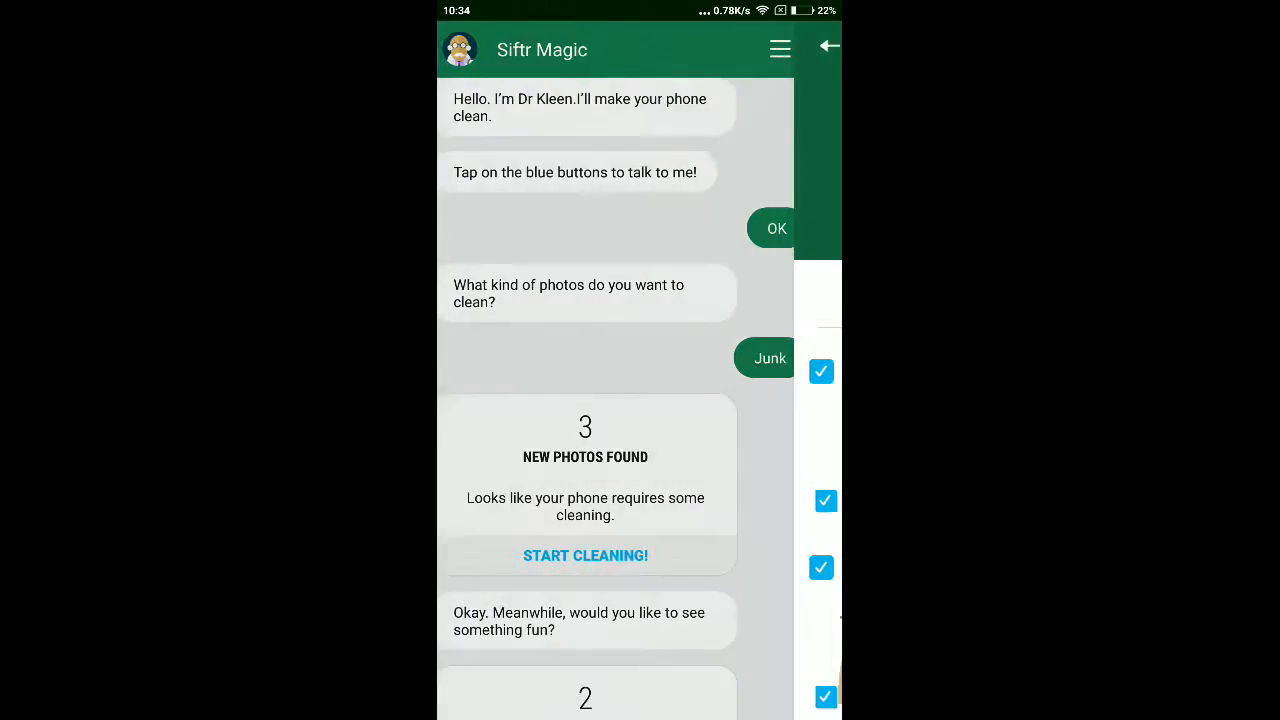
Delete the 3 checked junk photos so the chat reports 3 photos deleted.
{"action": "scroll", "scroll_direction": "down", "scroll_amount": 3}
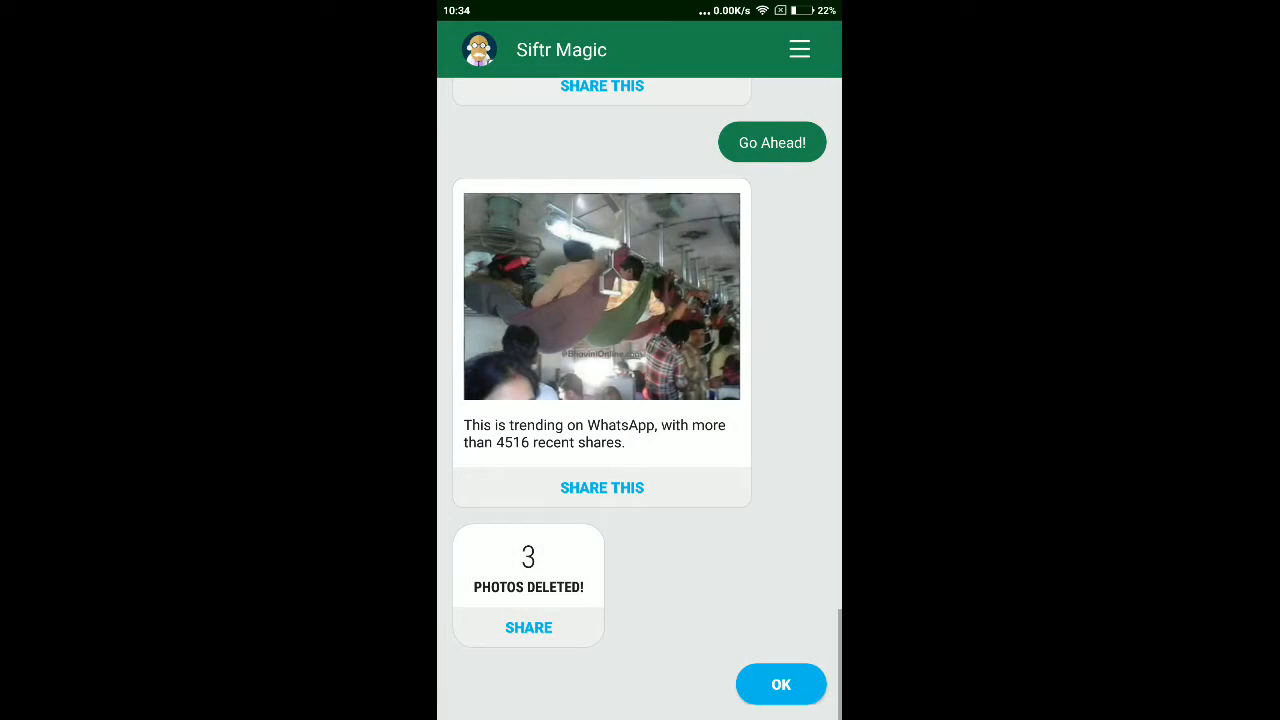
Visit the More options page, back out and exit to the home screen showing the Siftr Magic icon.
{"action": "left_click", "coordinate": [800, 48]}
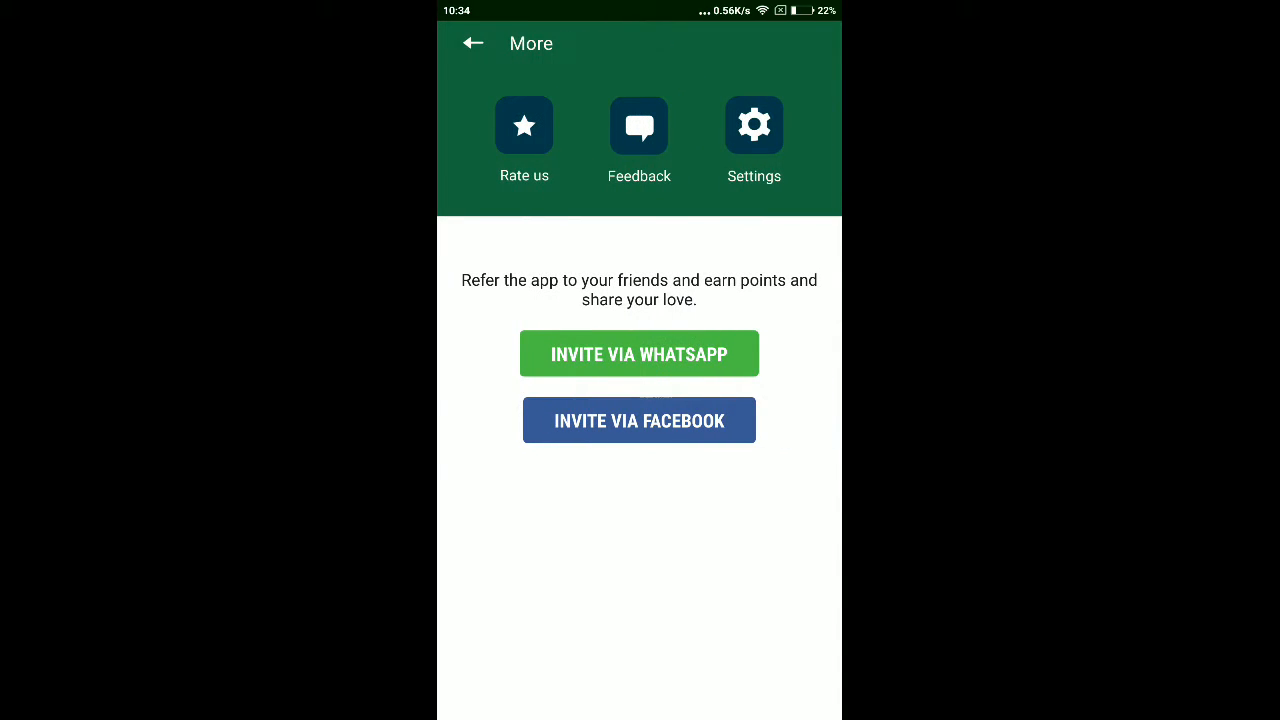
{"action": "left_click", "coordinate": [640, 352]}
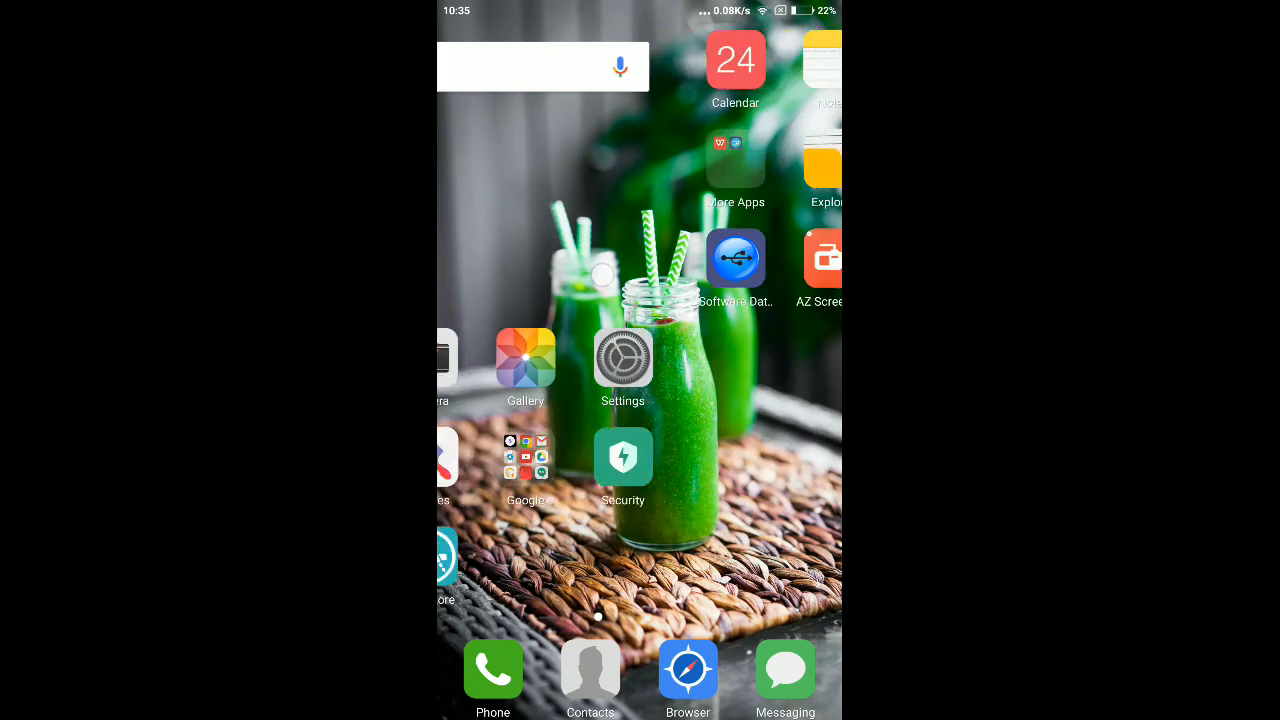
{"action": "scroll", "scroll_direction": "left", "scroll_amount": 3}
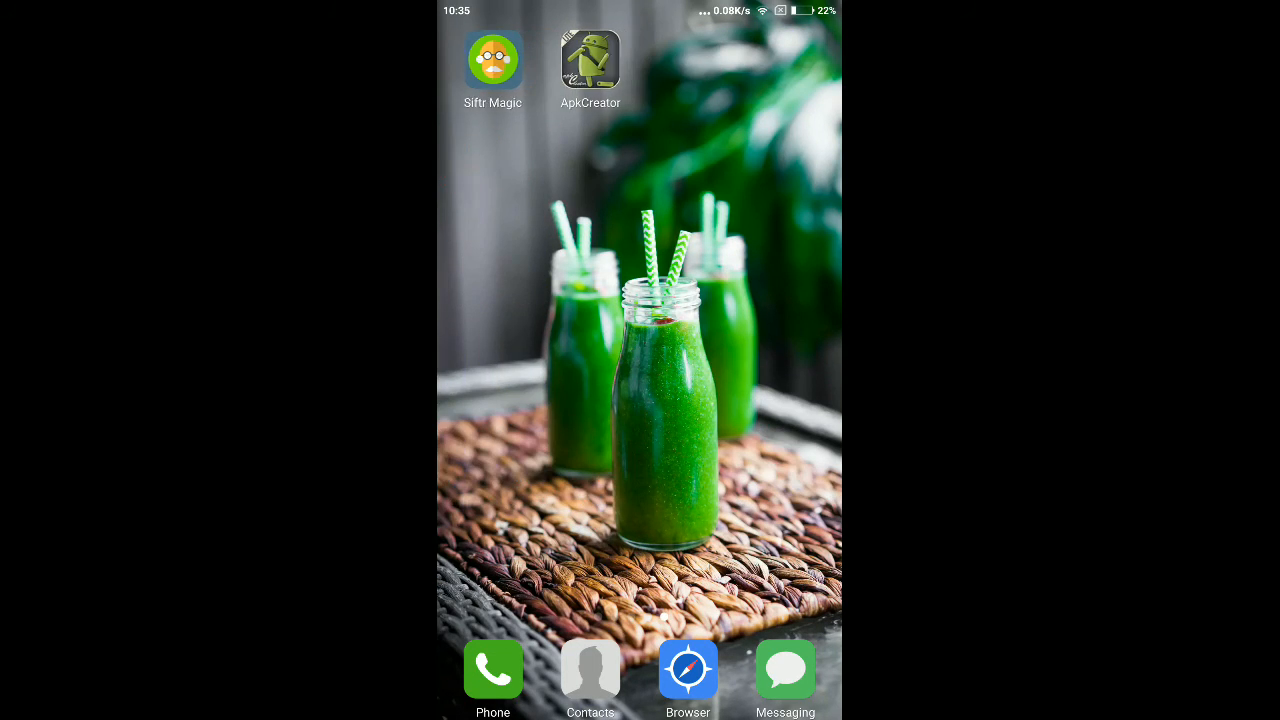